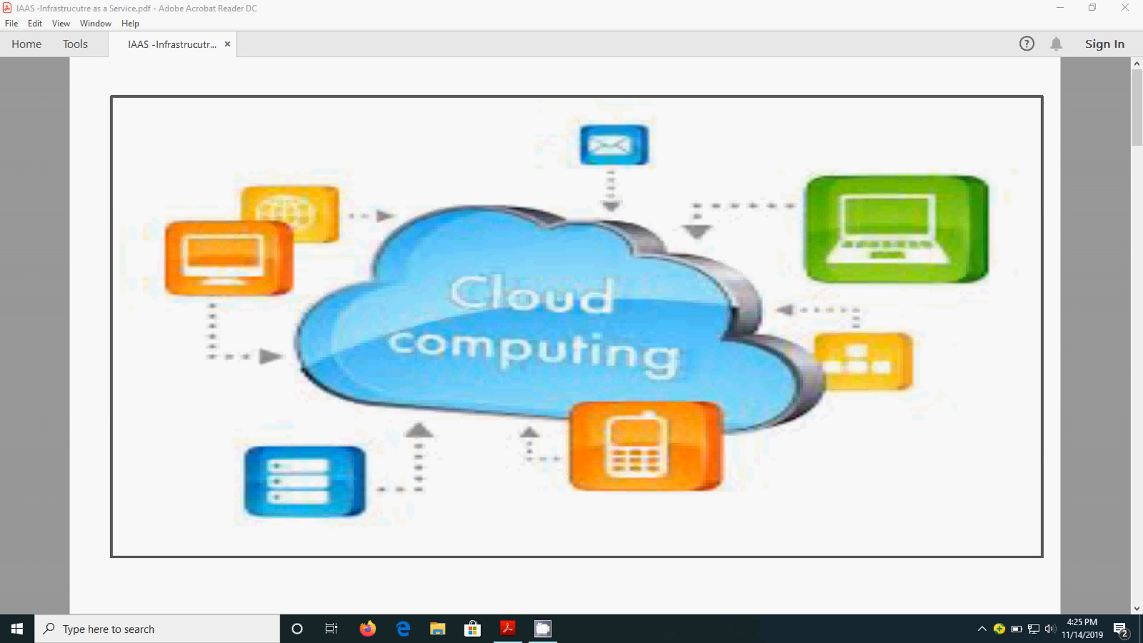
scroll(down, 3)
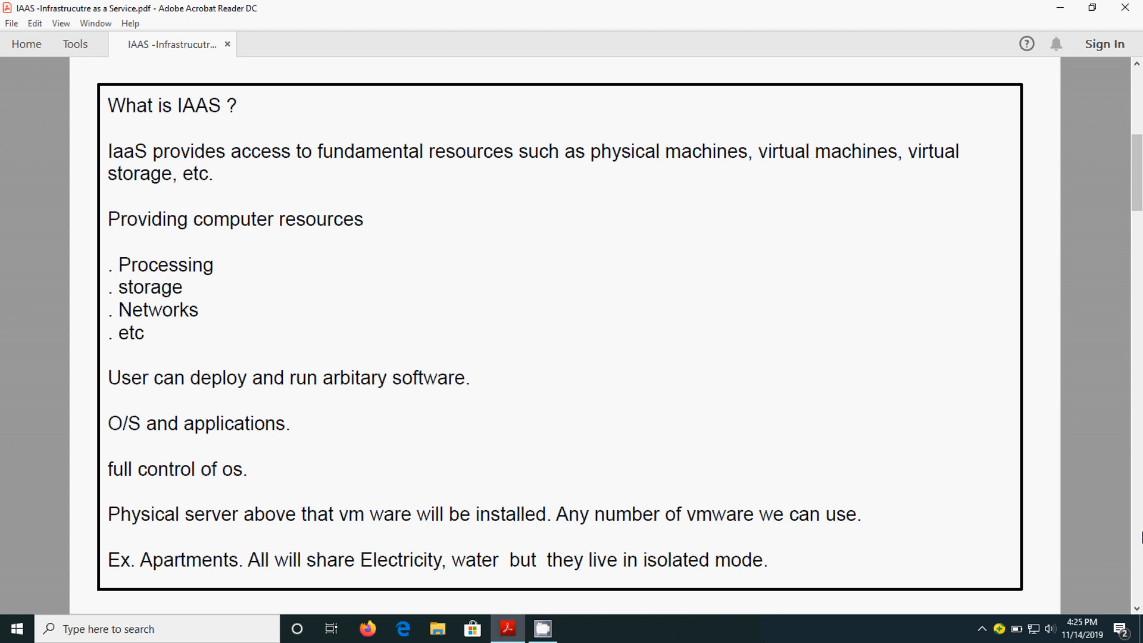
scroll(down, 3)
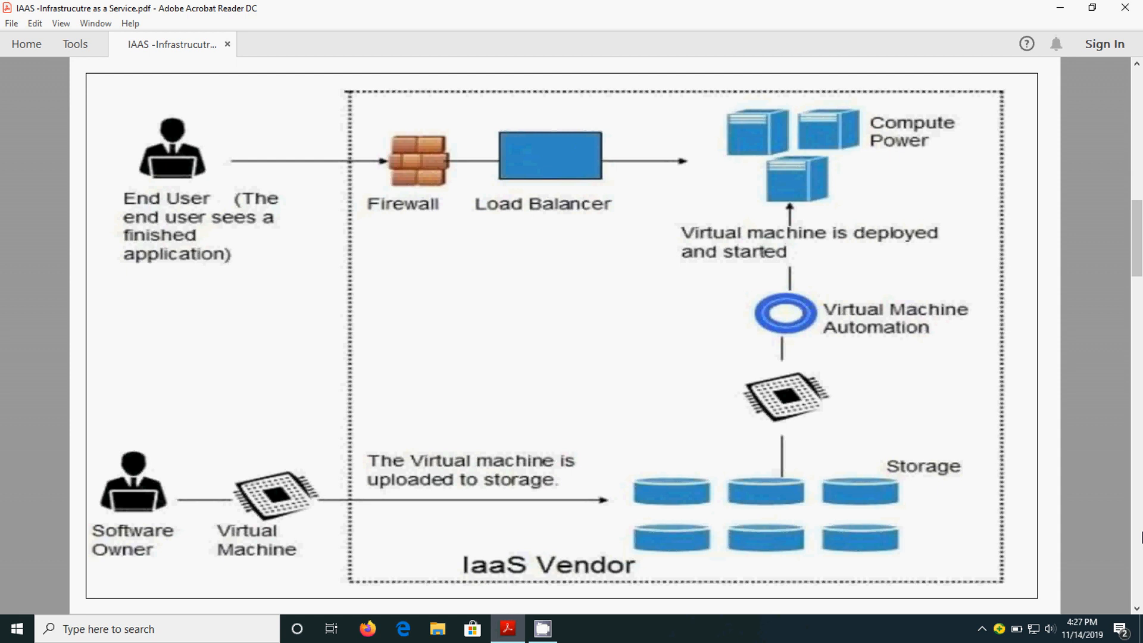
scroll(down, 3)
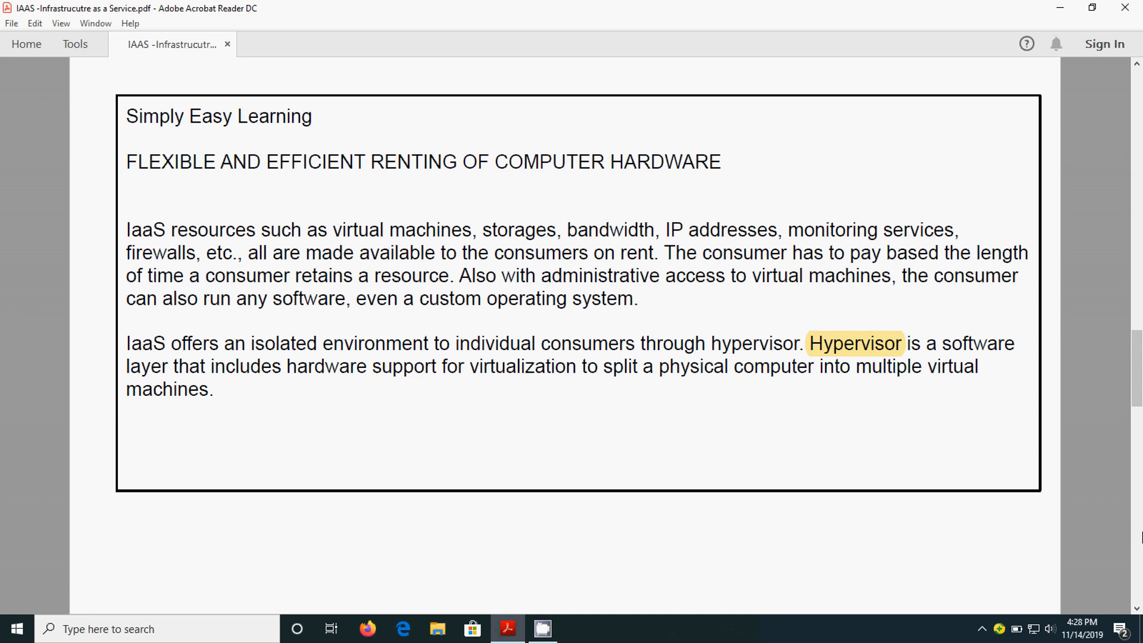
scroll(down, 3)
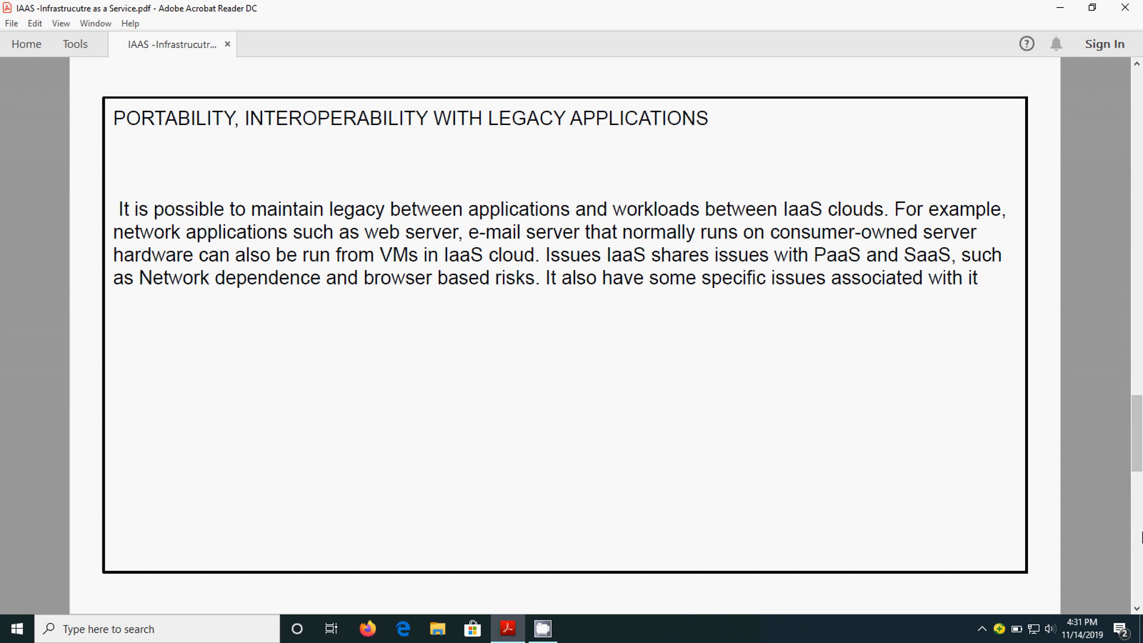
scroll(down, 3)
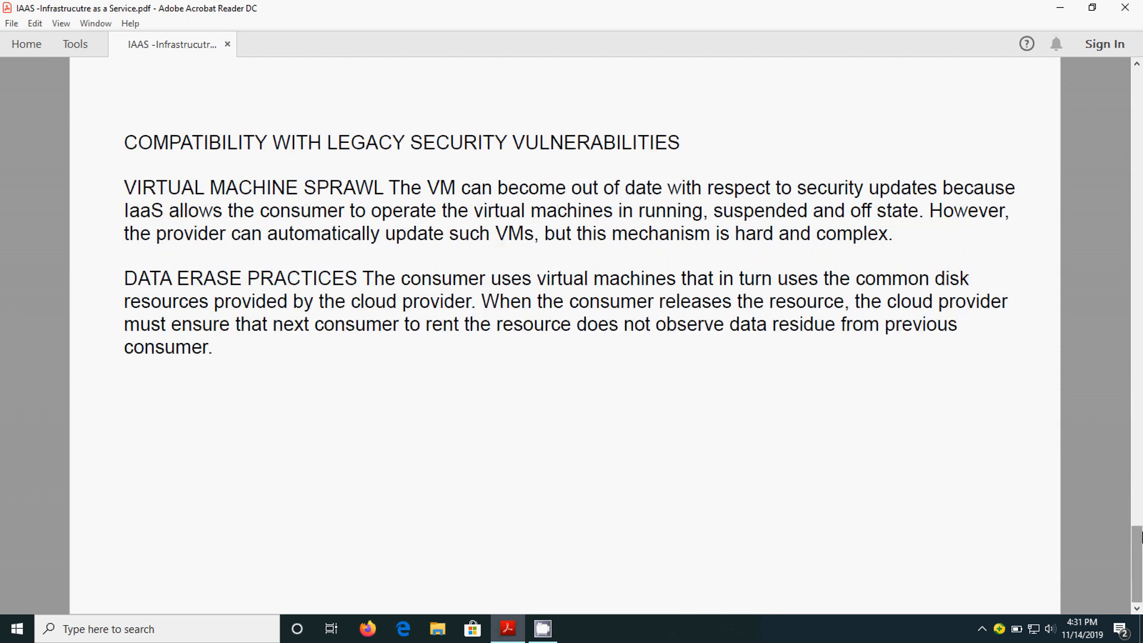